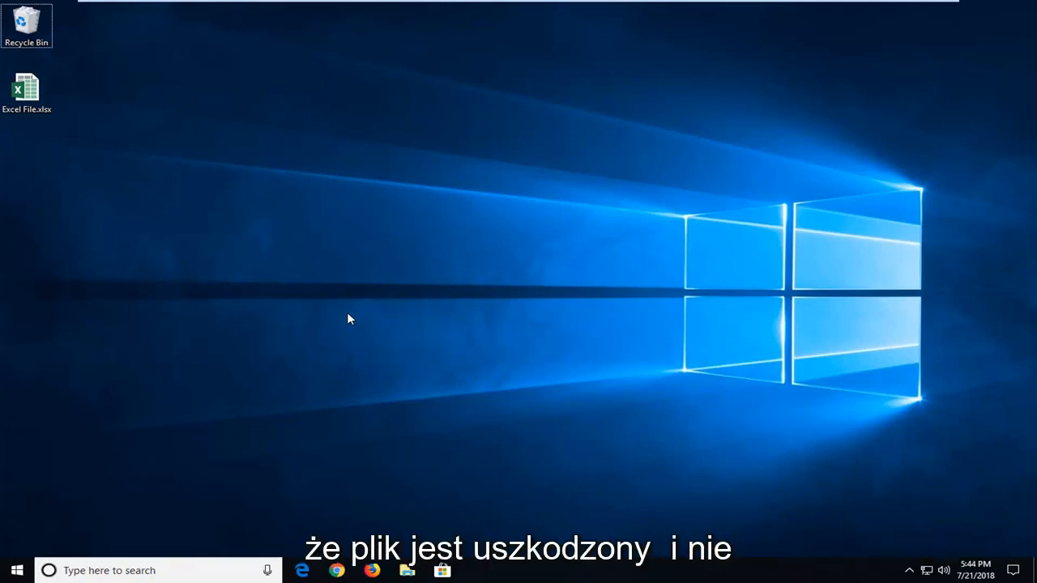
mouse_move(644, 369)
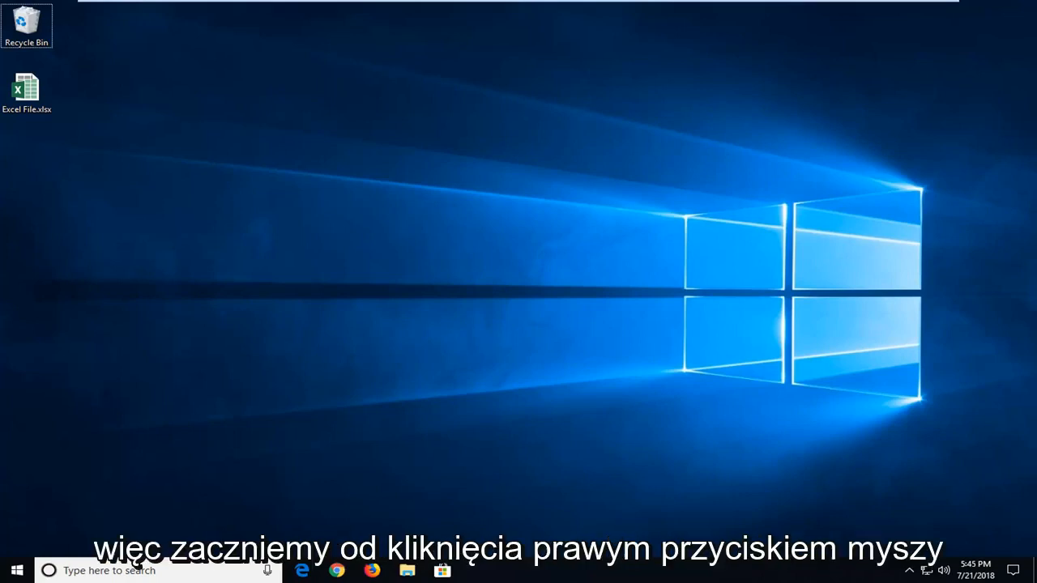
- Right-click Excel File.xlsx, then launch the Excel desktop app by searching 'excel' in Start
left_click(27, 87)
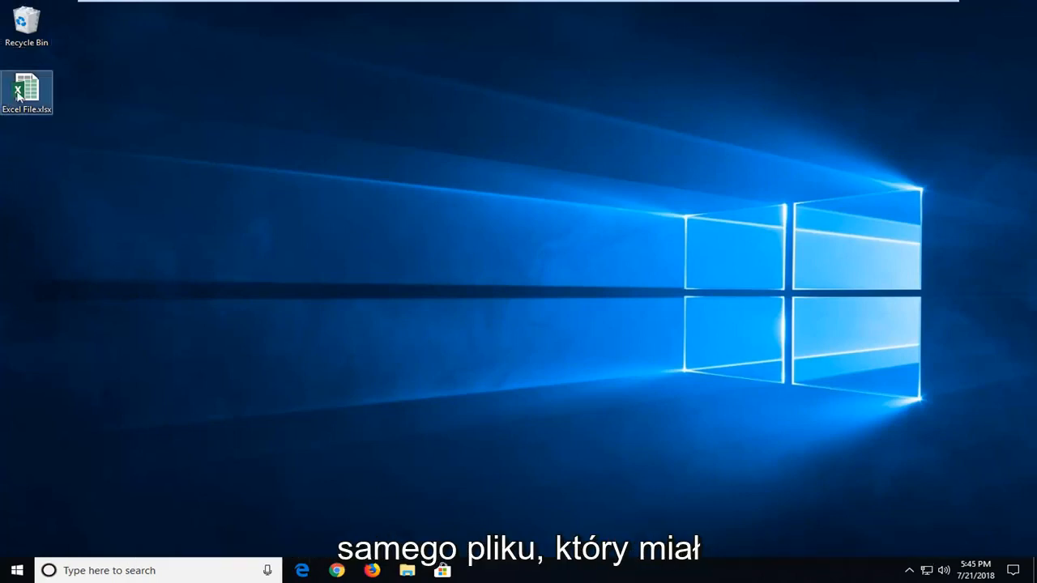
right_click(27, 93)
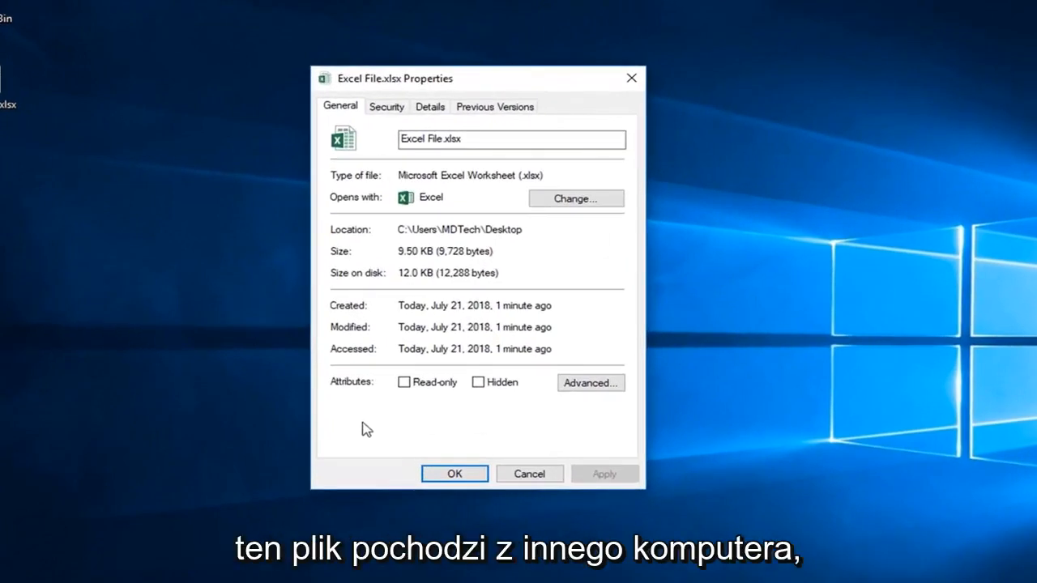
mouse_move(384, 438)
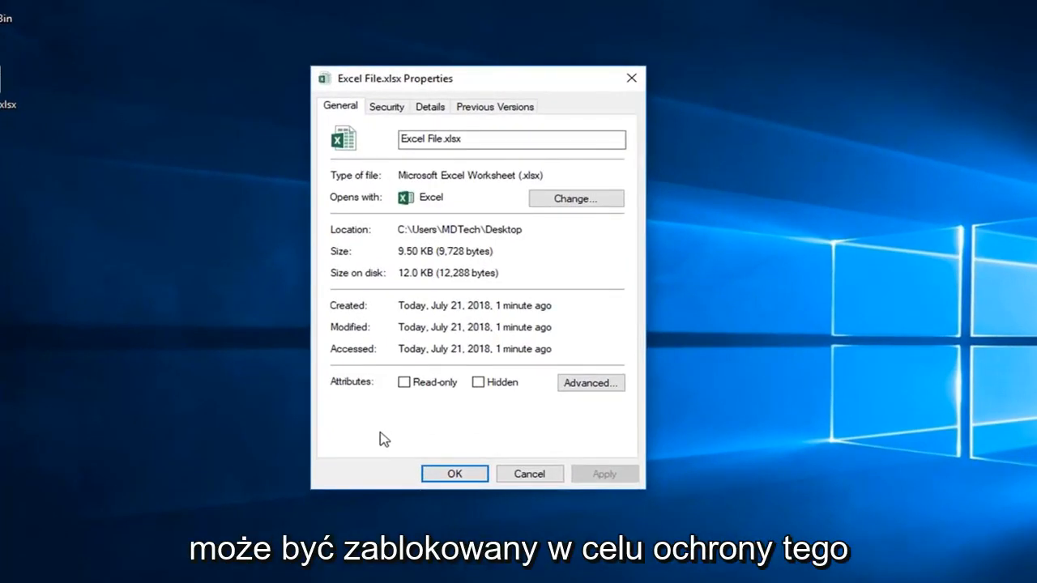
mouse_move(575, 425)
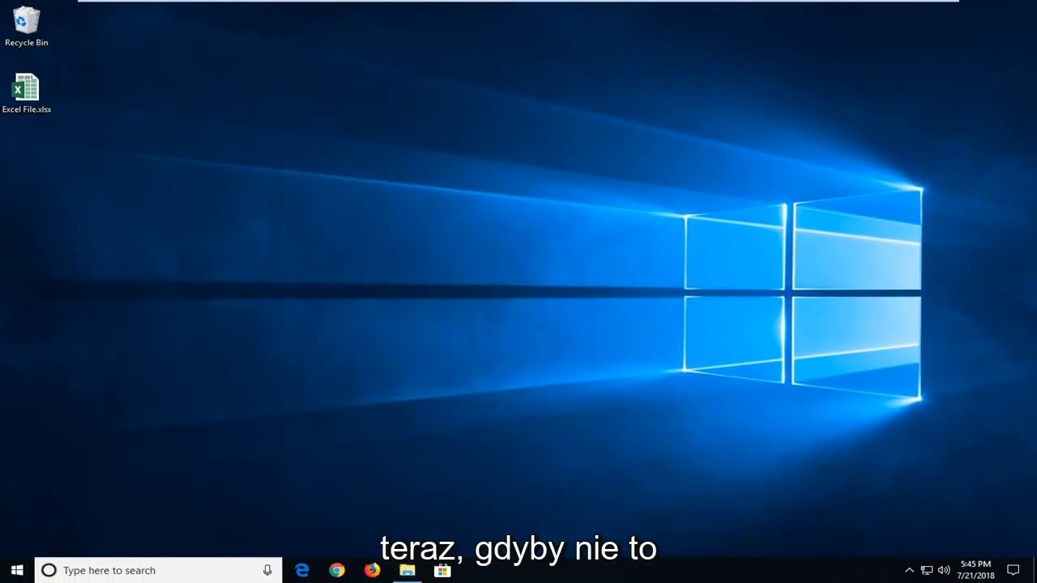
left_click(16, 570)
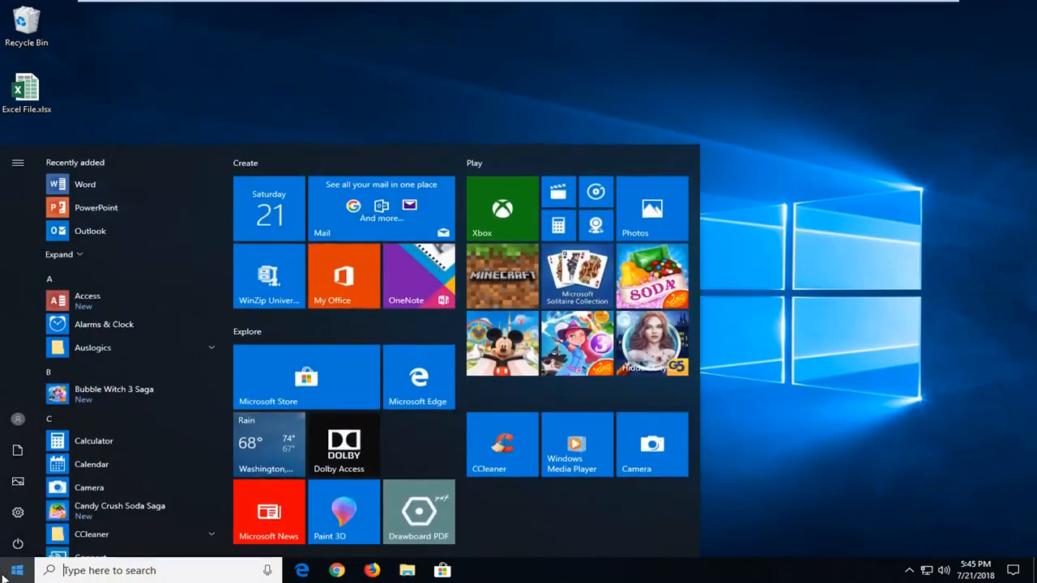
type("excel")
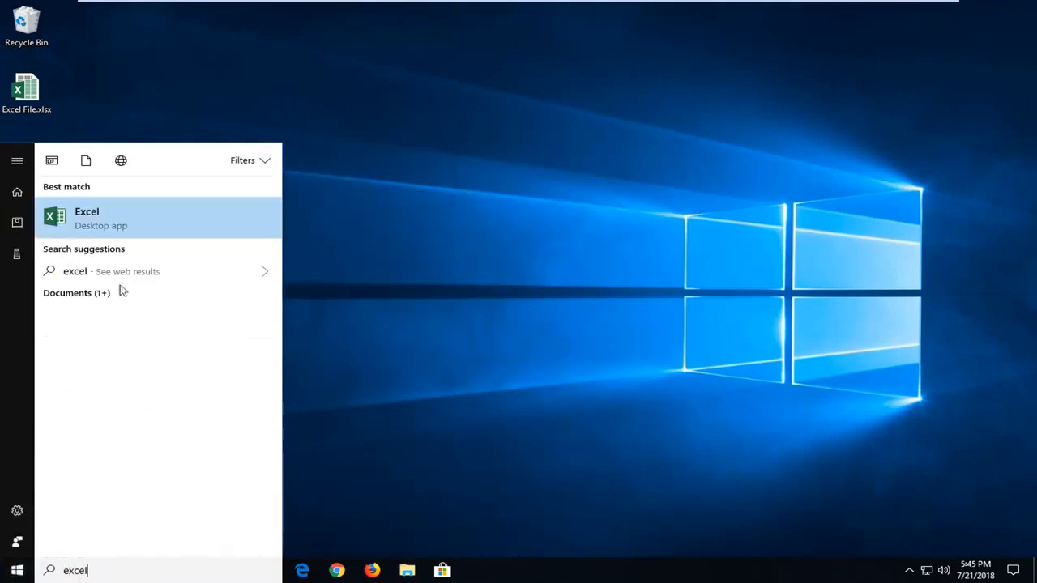
left_click(87, 217)
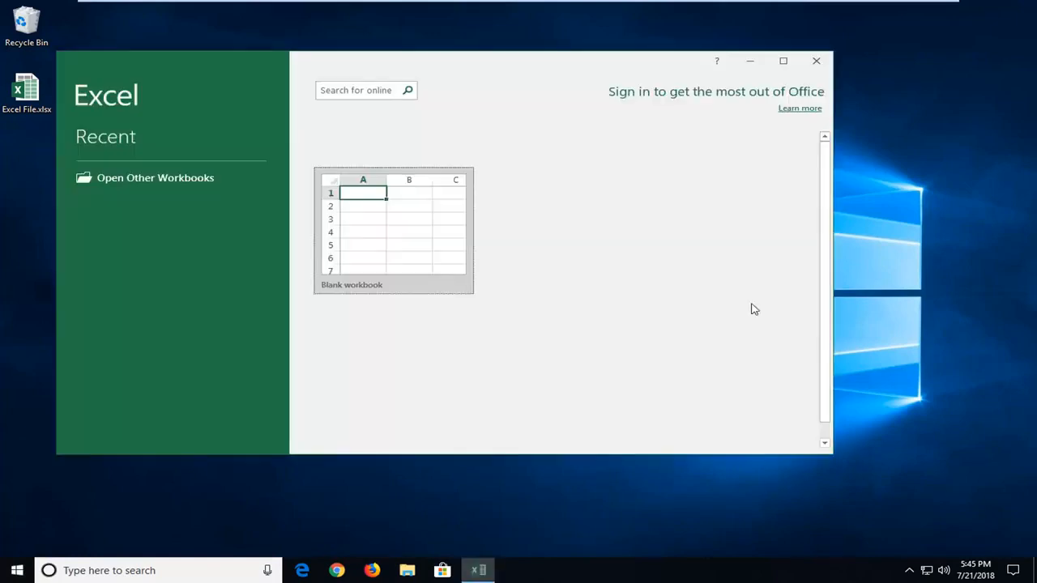
- Maximize Excel's start screen, create a blank workbook, and show the File backstage
left_click(782, 61)
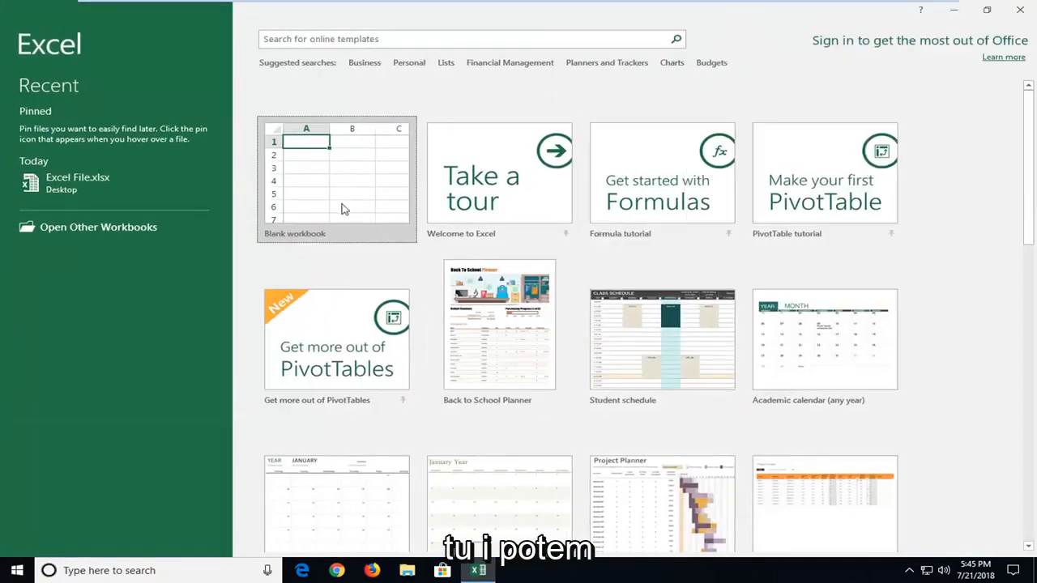
left_click(335, 178)
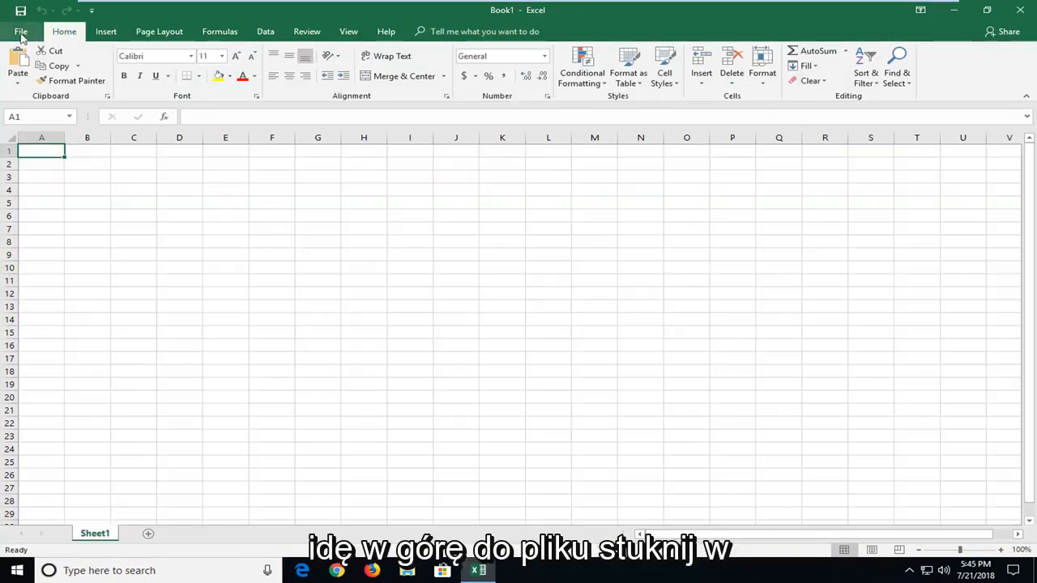
left_click(20, 31)
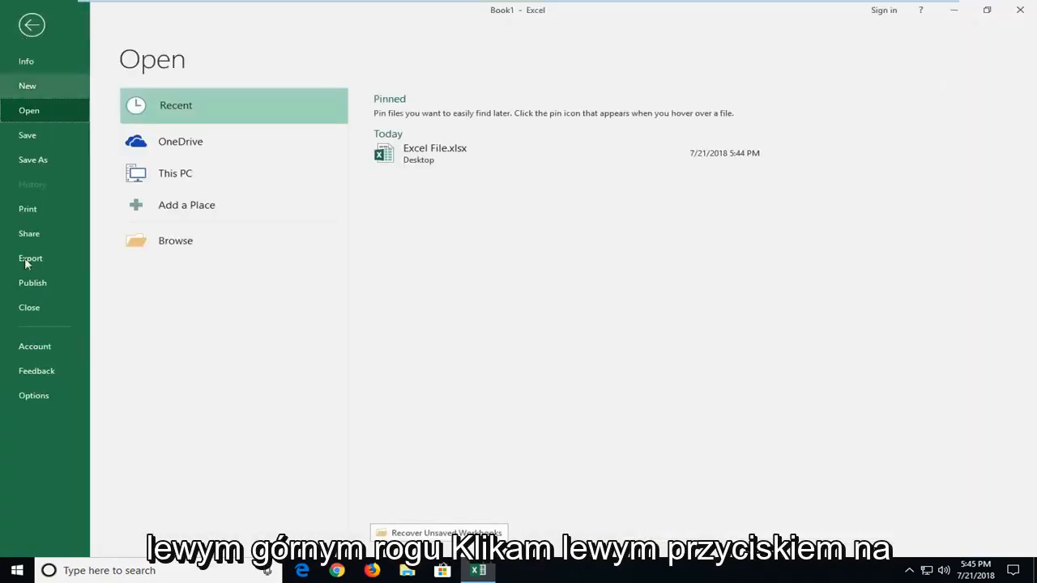
- Open Excel Options from the backstage and select the Trust Center page
left_click(34, 395)
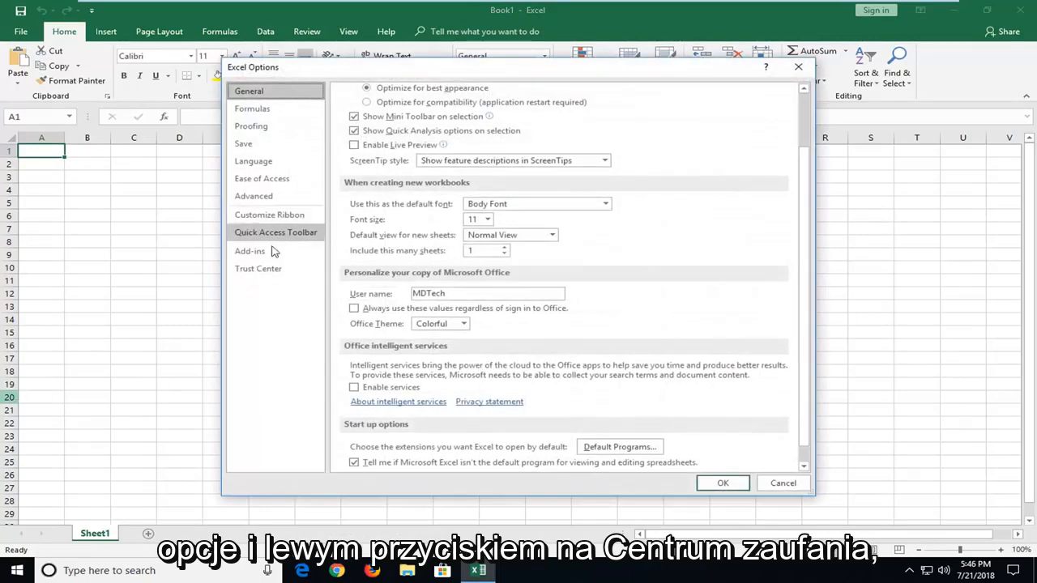
left_click(258, 268)
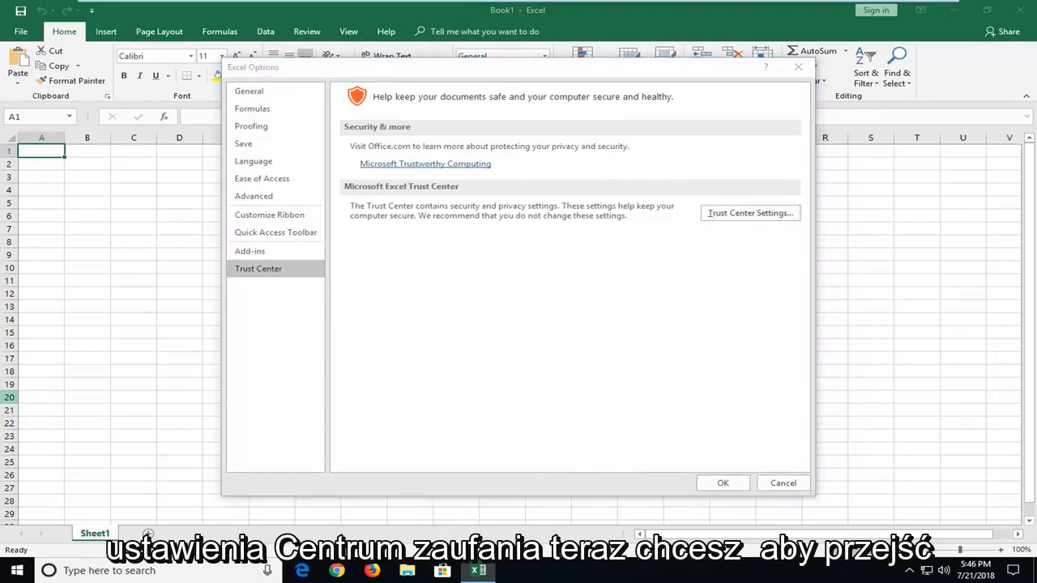
- In Trust Center Protected View, disable it for unsafe locations and Outlook attachments
left_click(748, 212)
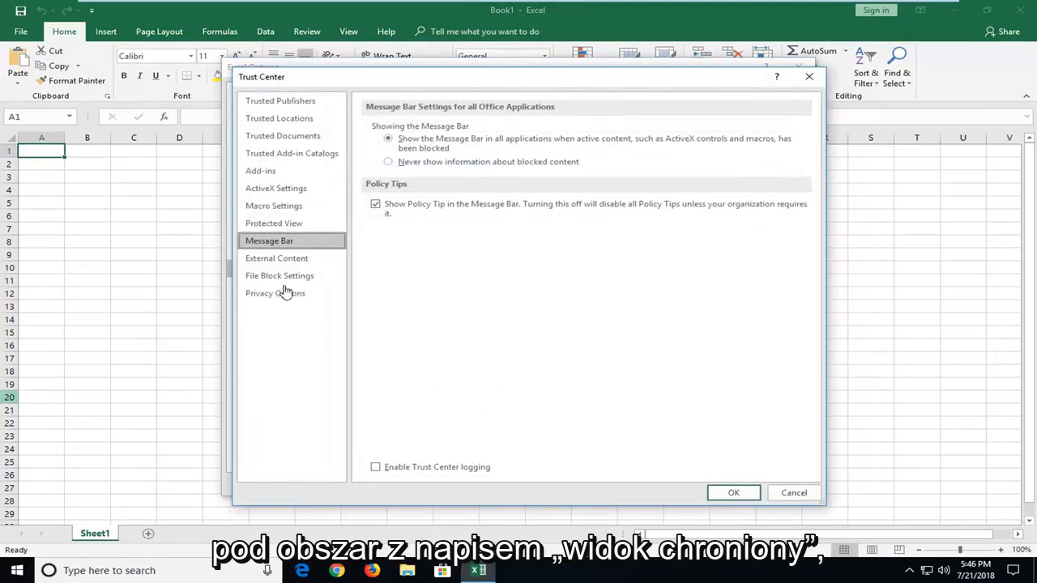
left_click(274, 222)
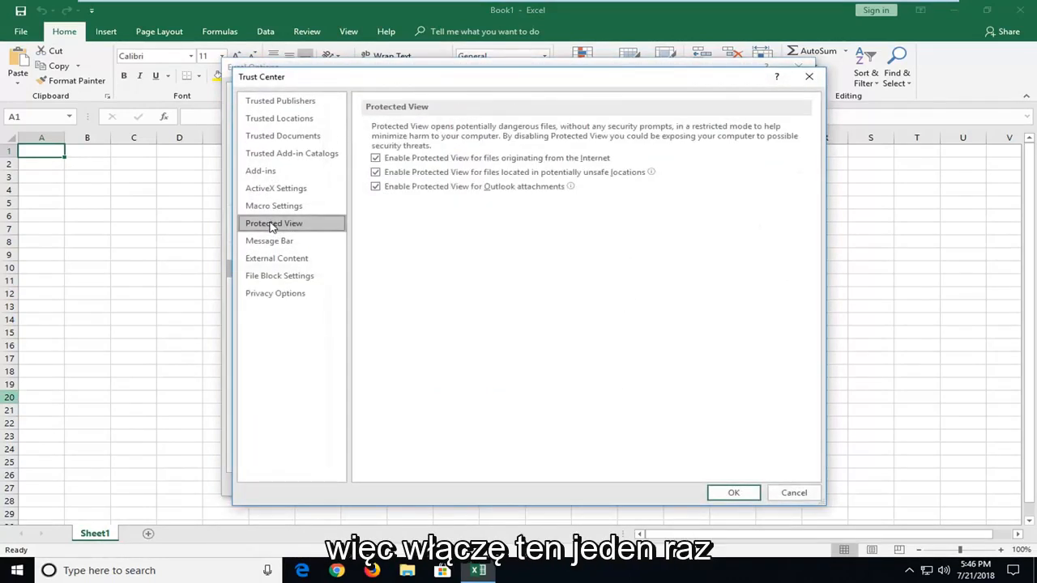
mouse_move(458, 180)
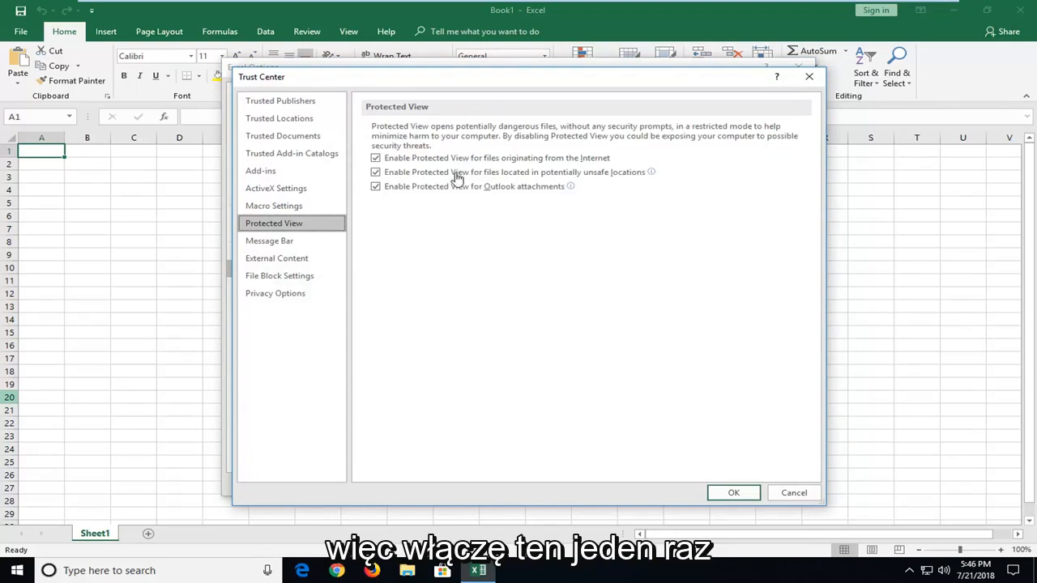
left_click(375, 172)
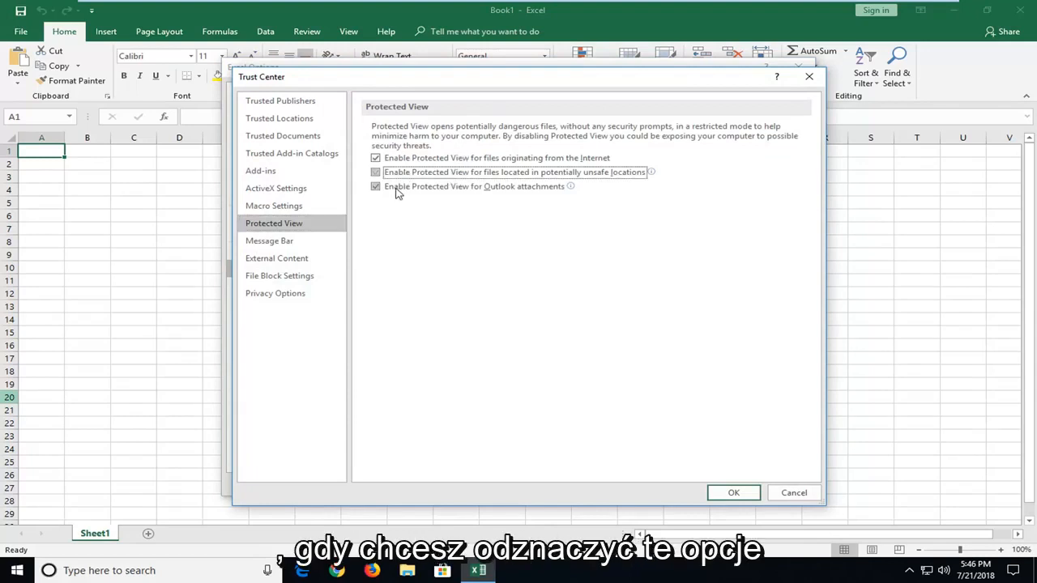
left_click(375, 158)
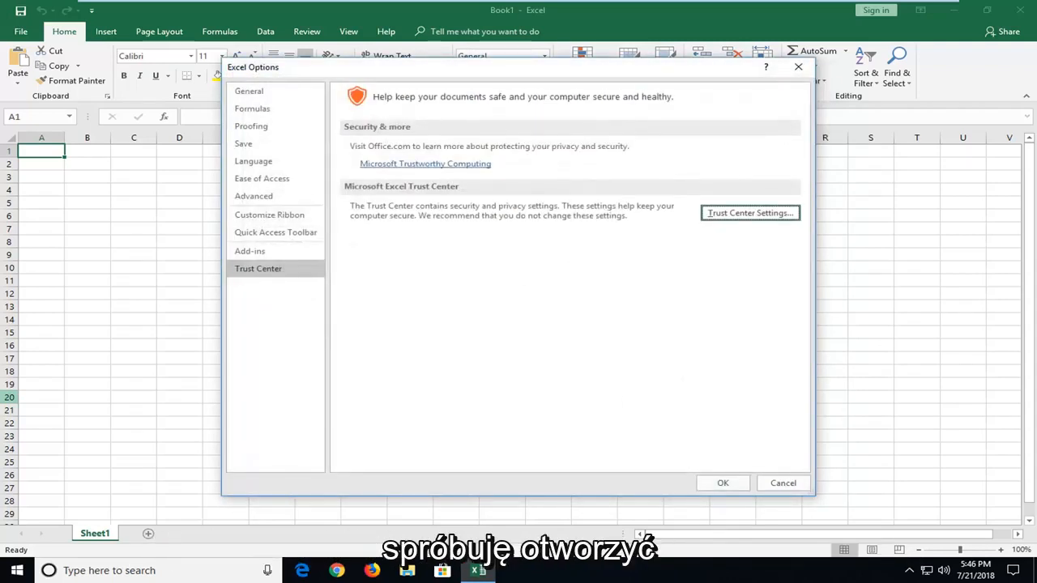
mouse_move(736, 22)
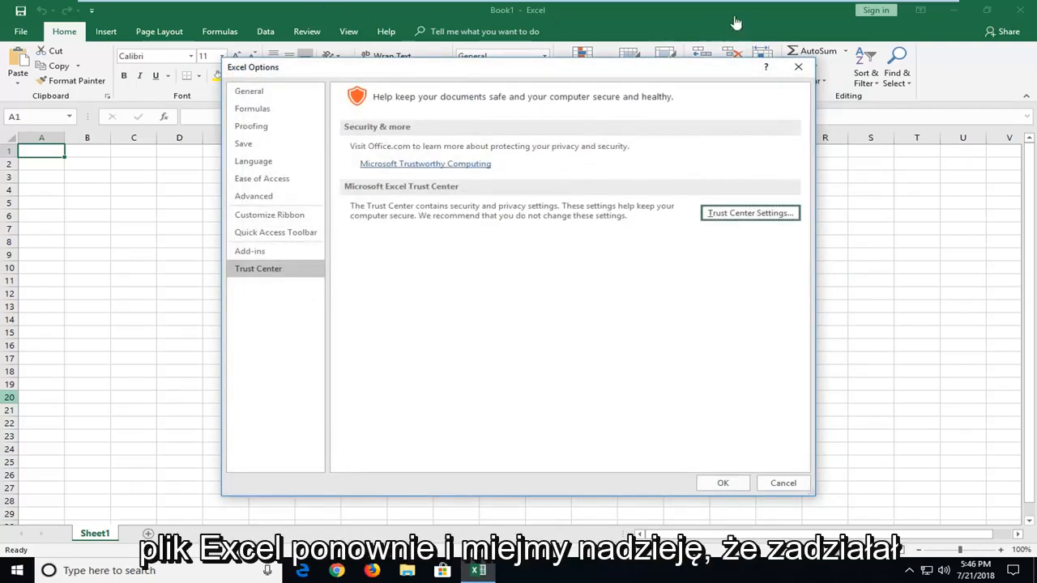